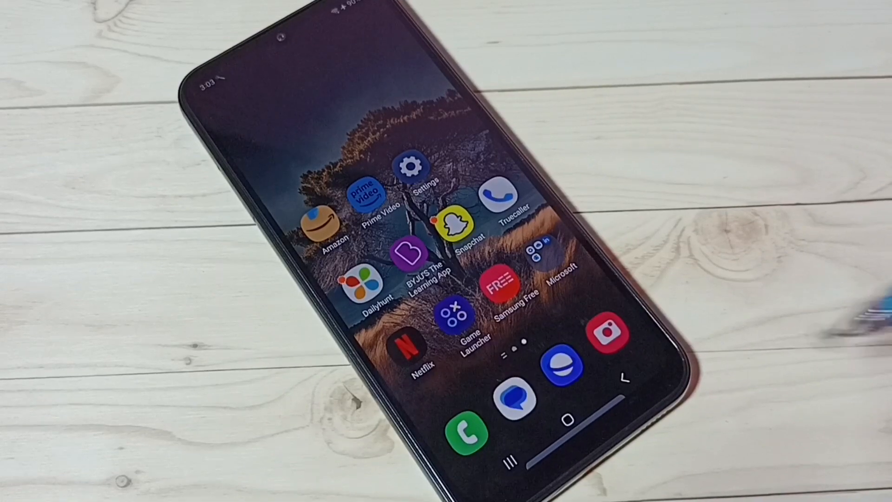
# Open Samsung Messages and start a new conversation showing the contact list.
pyautogui.click(517, 398)
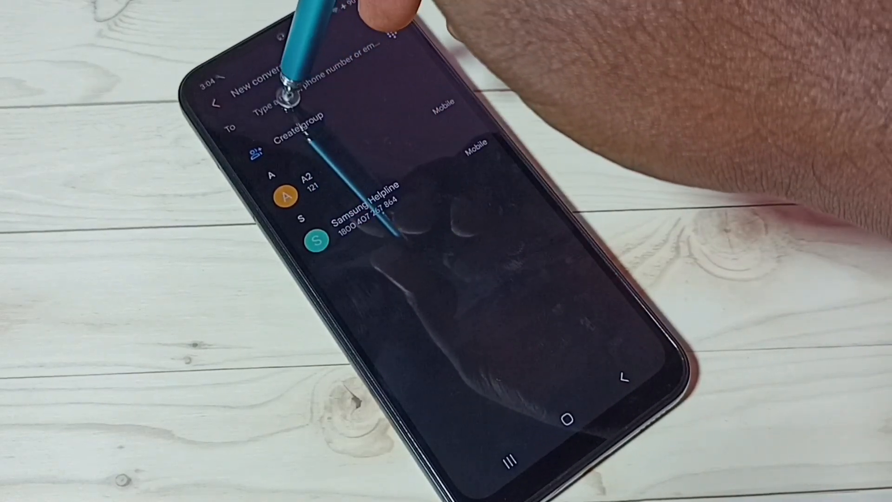
# Go to Samsung Keyboard settings, then its Languages and types page.
pyautogui.click(296, 100)
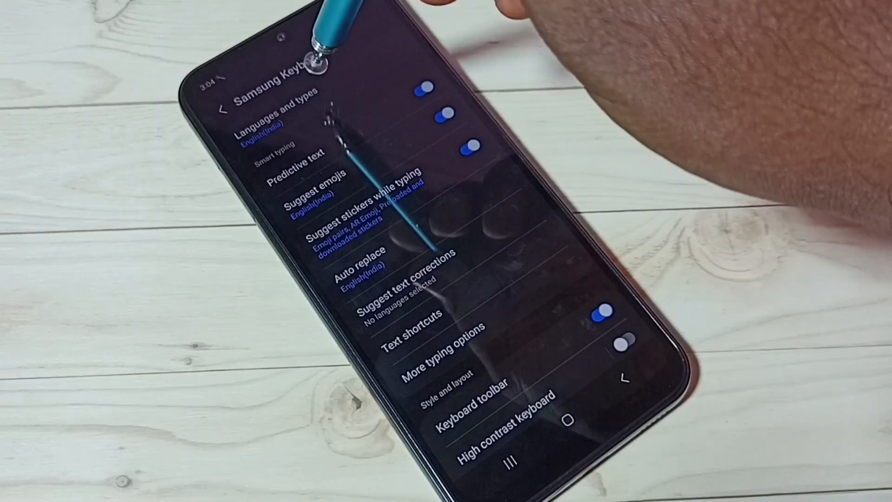
pyautogui.click(274, 120)
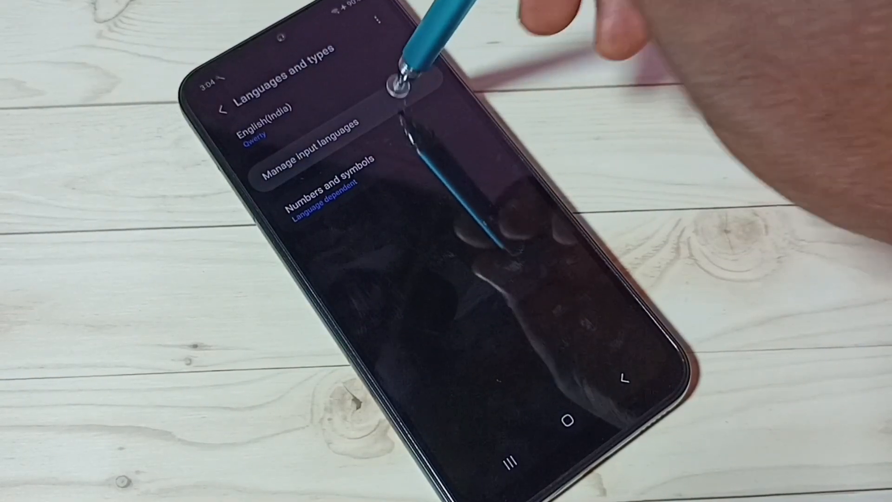
# Turn on Gujarati under Manage input languages, then return to the new conversation.
pyautogui.click(313, 165)
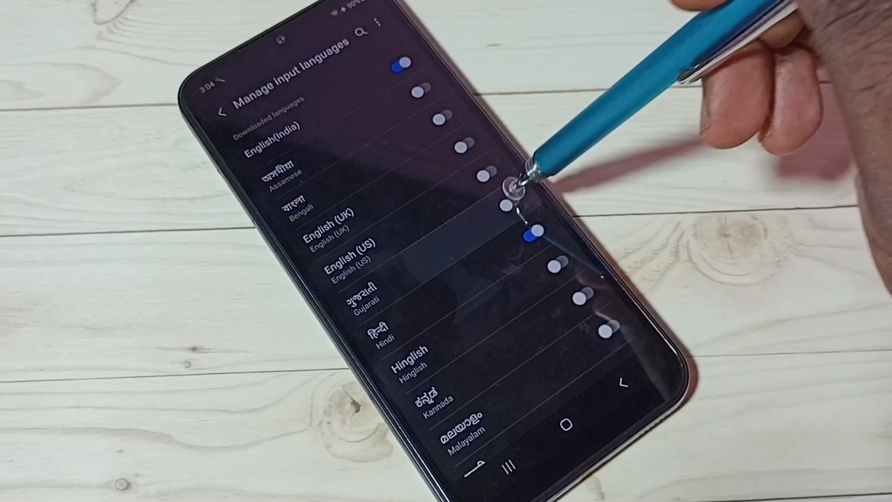
pyautogui.click(520, 188)
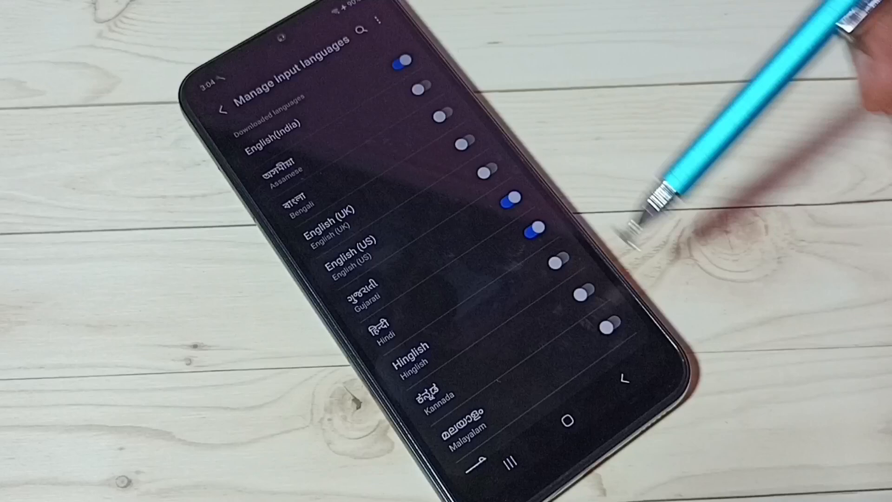
pyautogui.click(631, 367)
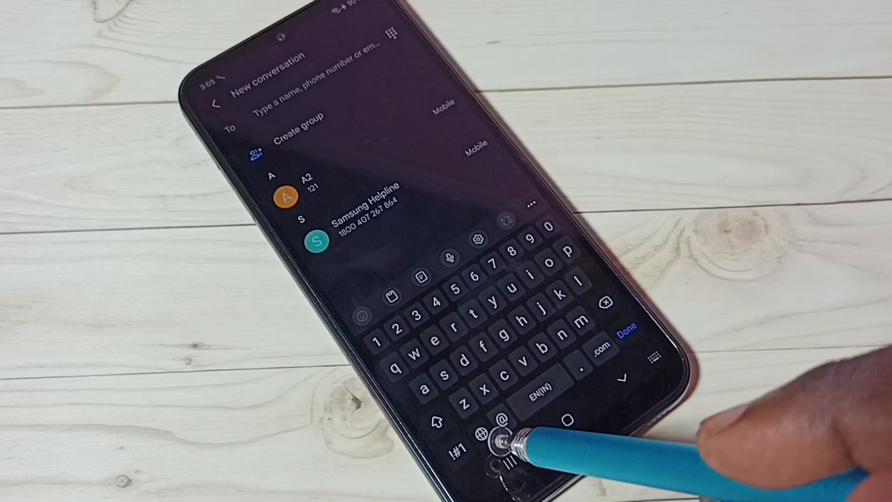
# Hold the language key to show English (India), Hindi and Gujarati.
pyautogui.click(494, 424)
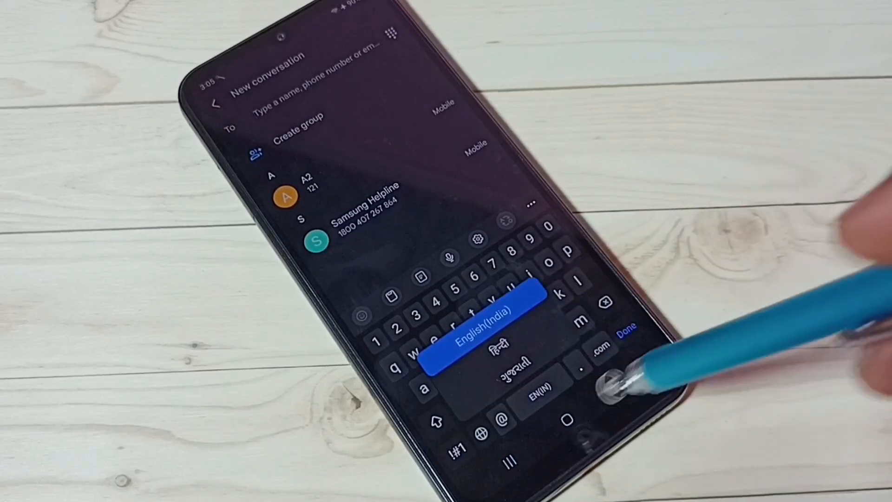